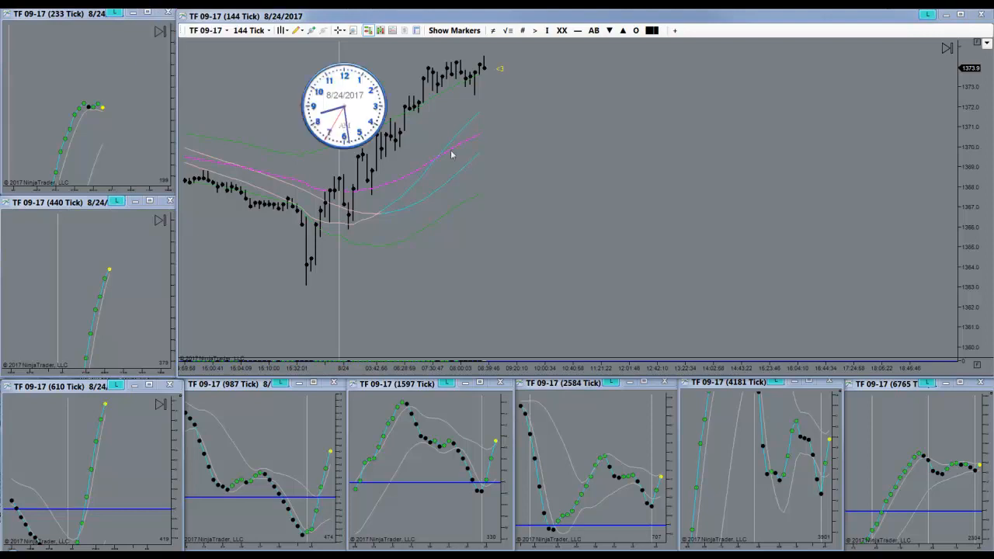
Buy TF at market with a target near 1388.4 and a stop near 1367.1.
left_click_drag(345, 101, 528, 190)
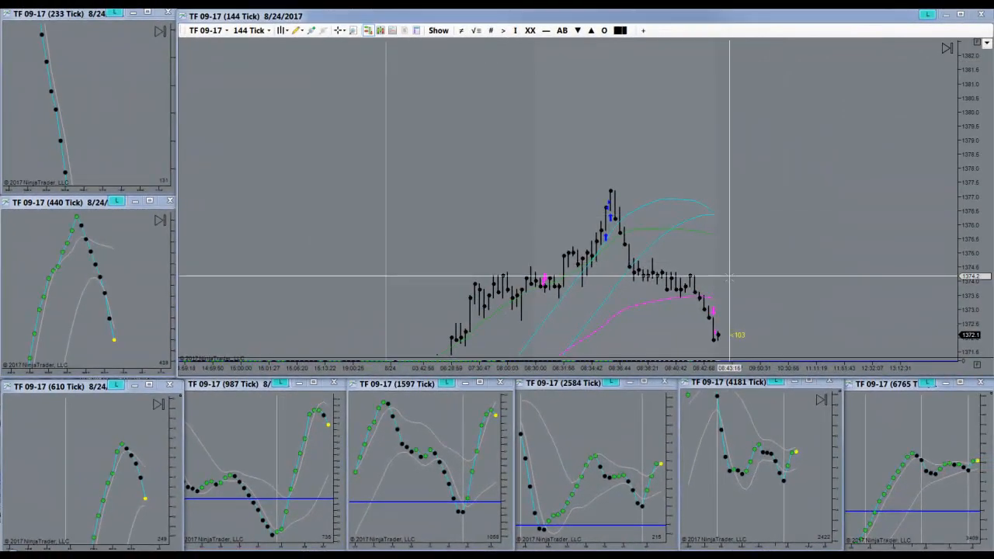
mouse_move(775, 245)
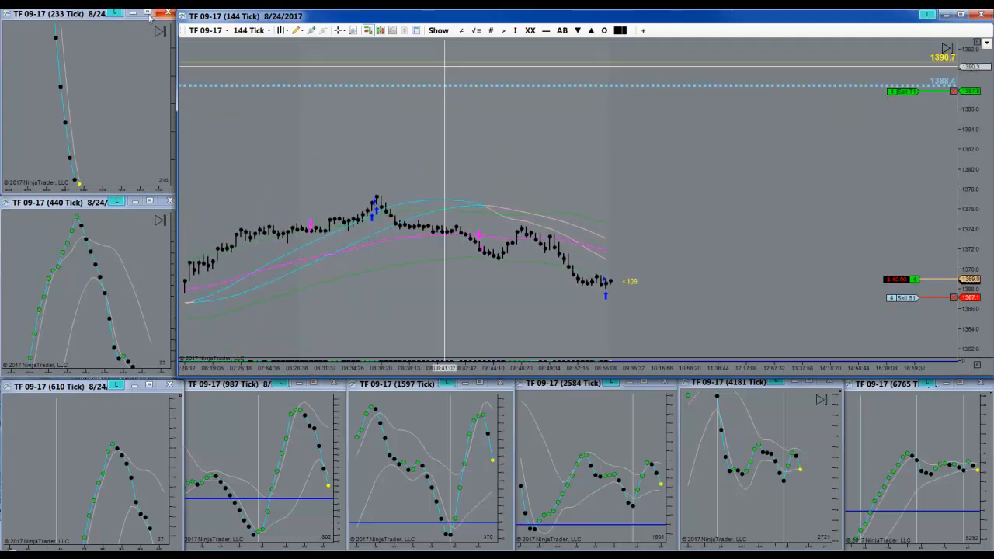
Hold the long TF position as price rebounds to about 1373, with target and stop still working.
left_click(296, 30)
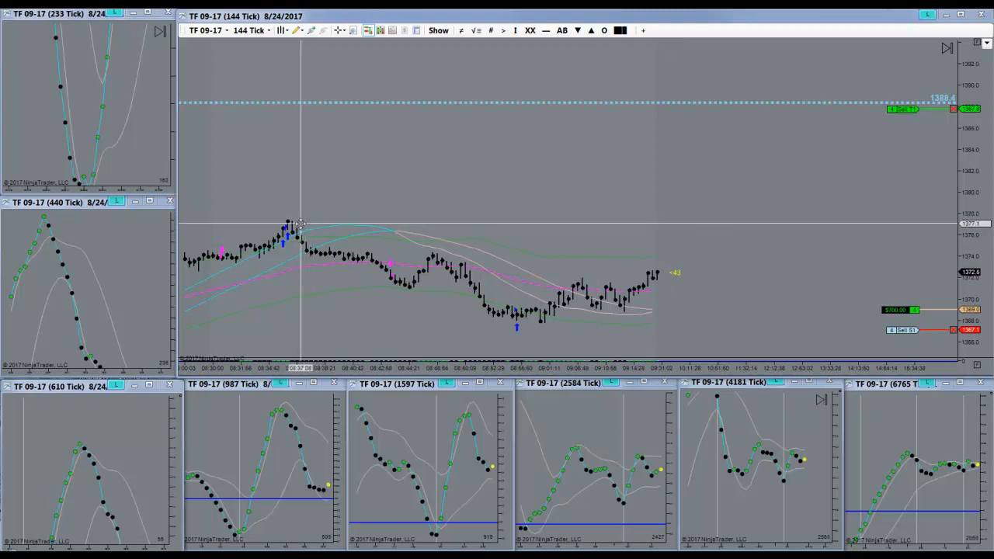
mouse_move(682, 230)
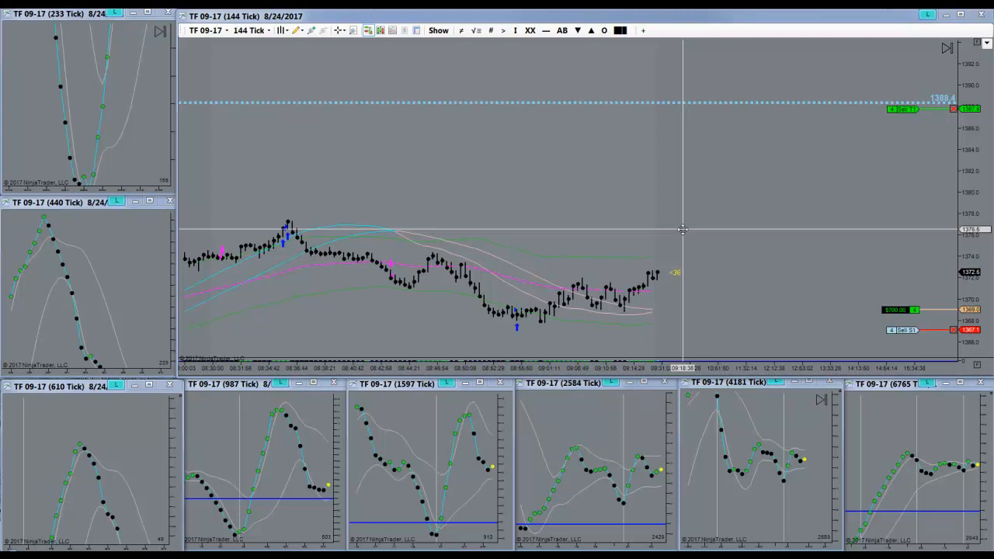
mouse_move(542, 40)
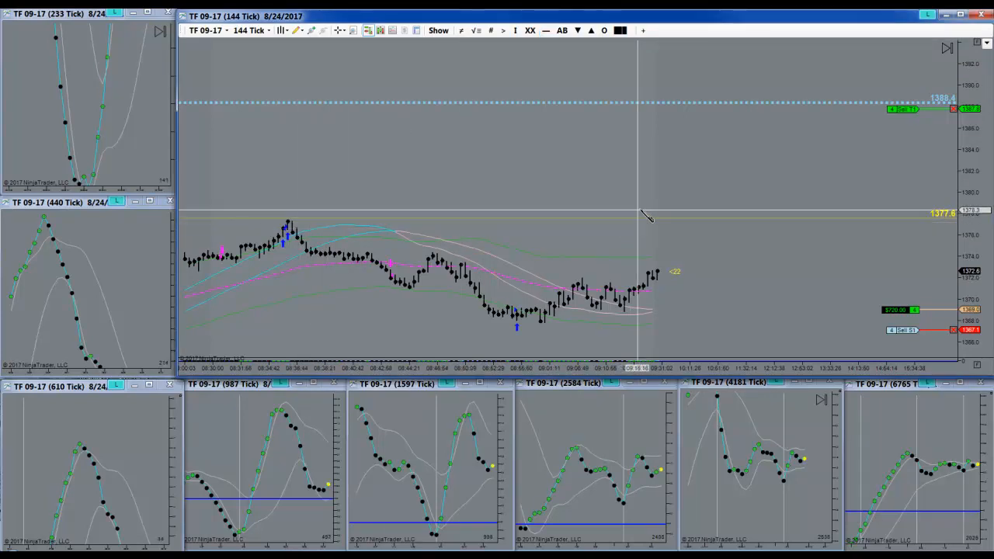
mouse_move(659, 219)
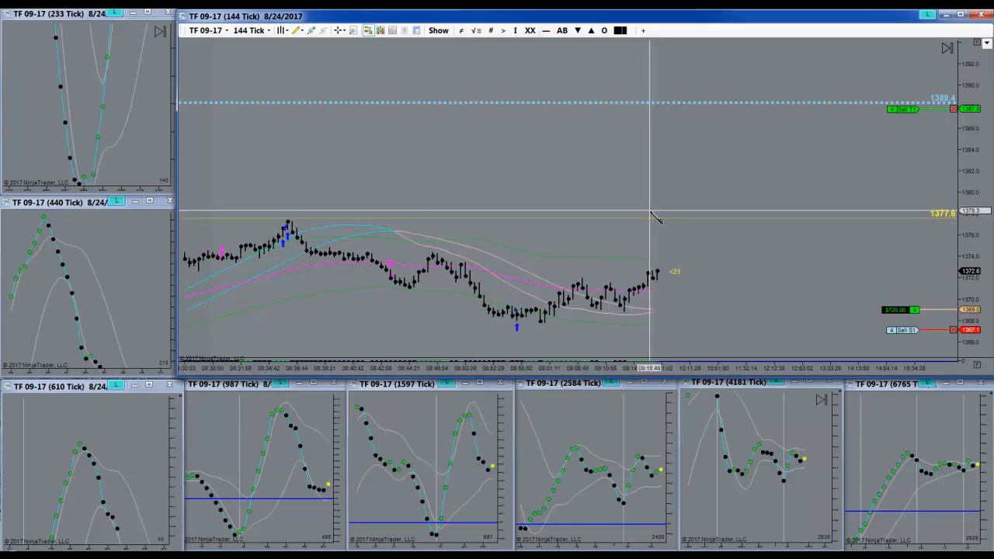
mouse_move(281, 225)
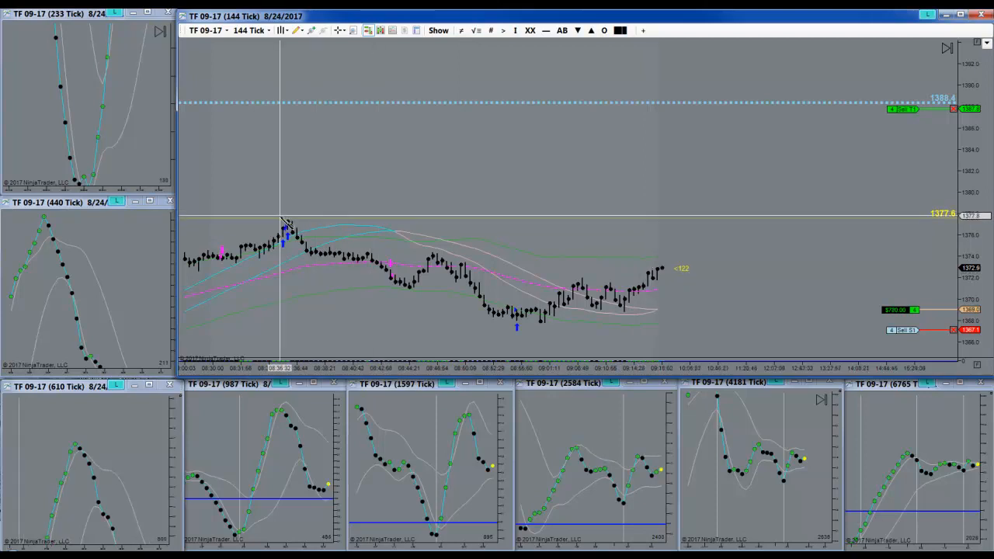
mouse_move(640, 124)
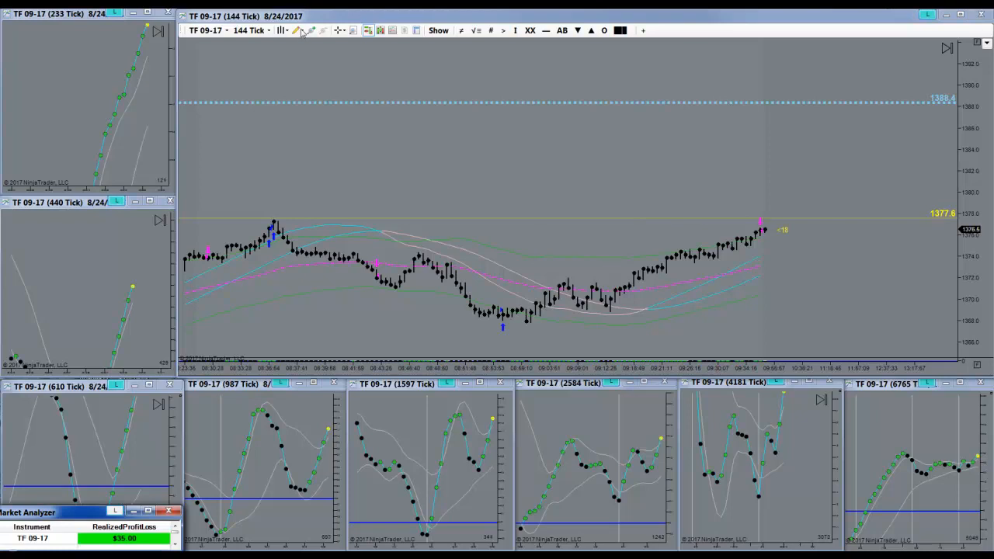
Exit TF flat with $35.00 realized profit and close the Market Analyzer window.
left_click(298, 30)
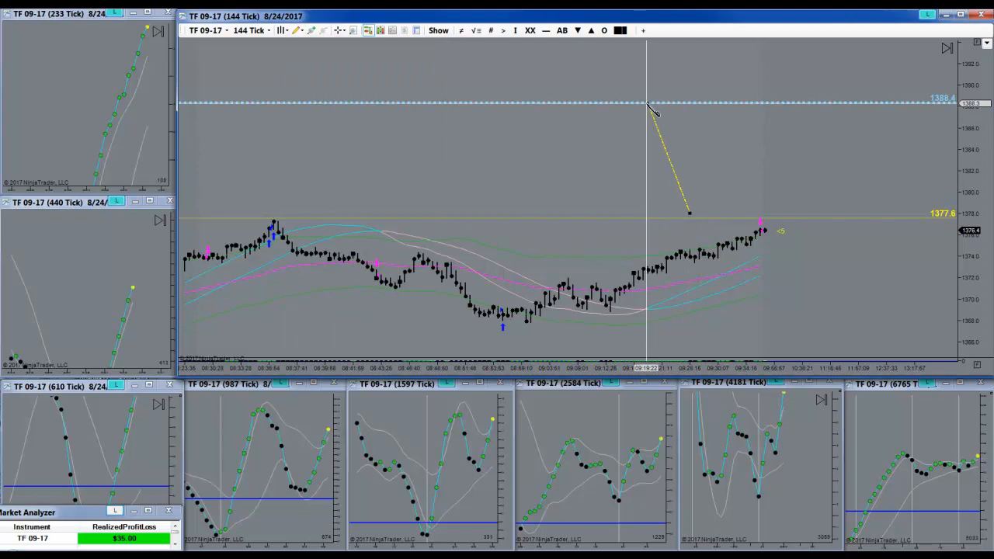
mouse_move(640, 120)
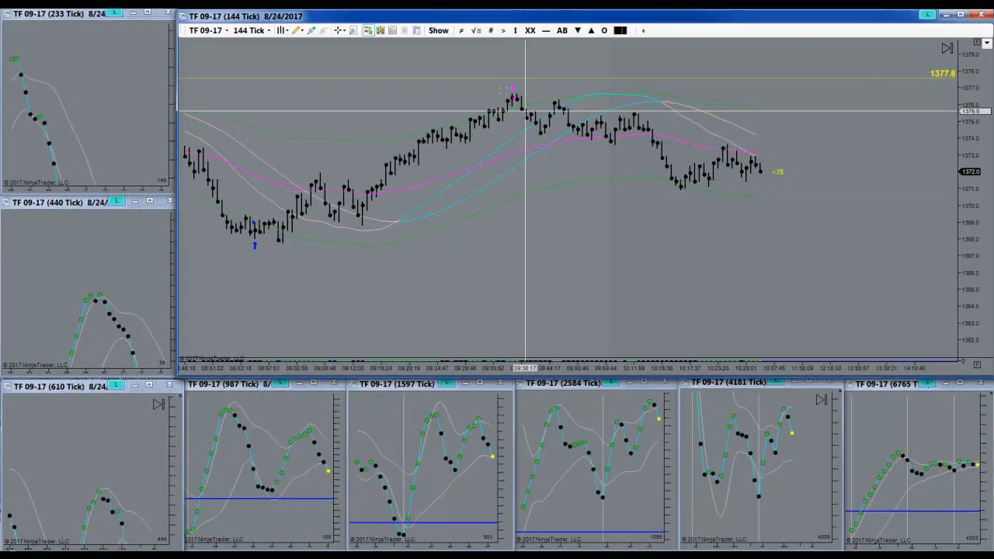
mouse_move(743, 172)
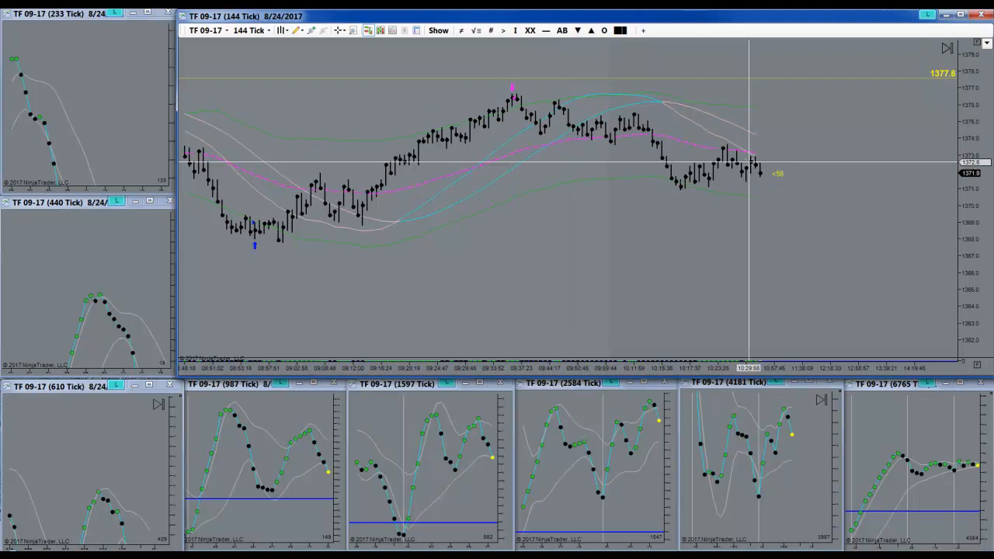
mouse_move(766, 174)
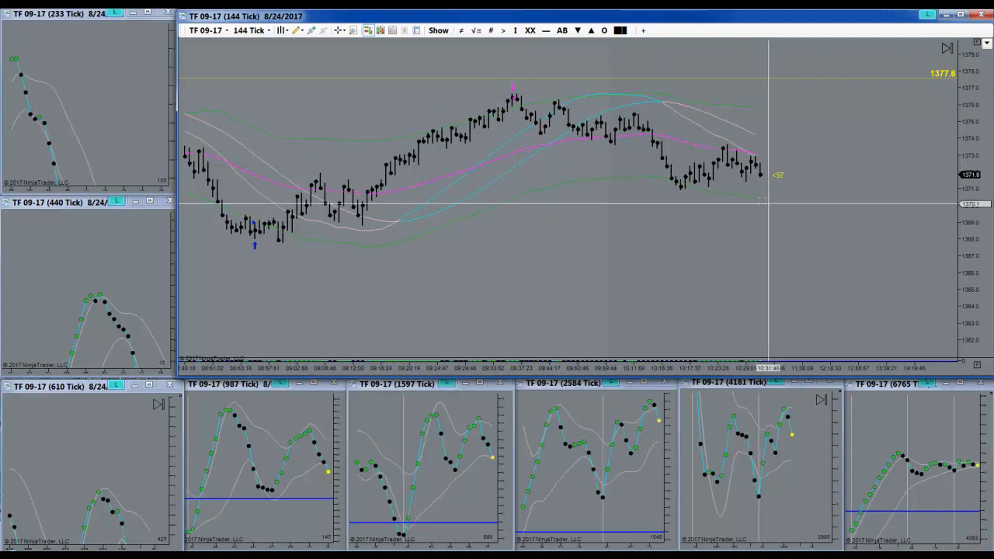